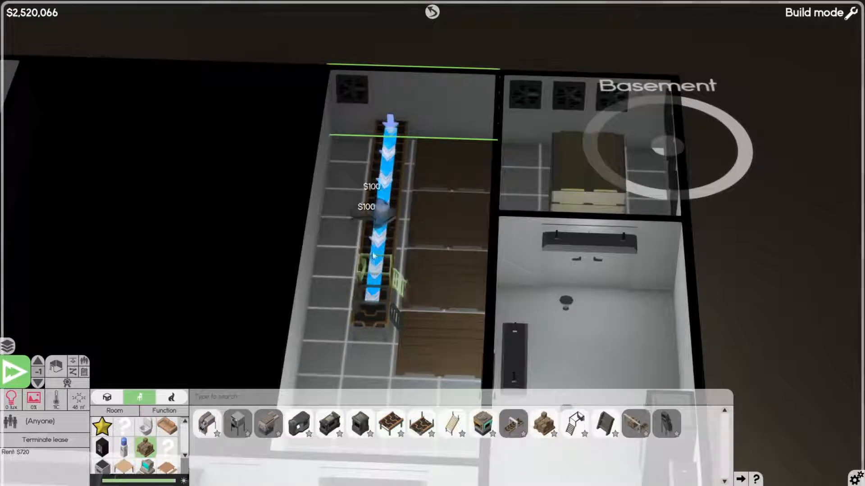
# Step: Place another conveyor belt section on the basement printer line
pyautogui.click(389, 132)
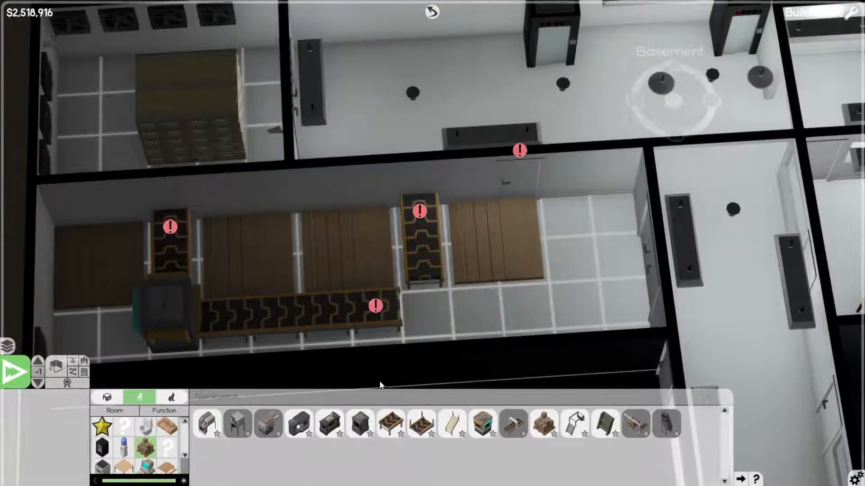
pyautogui.moveTo(430, 324)
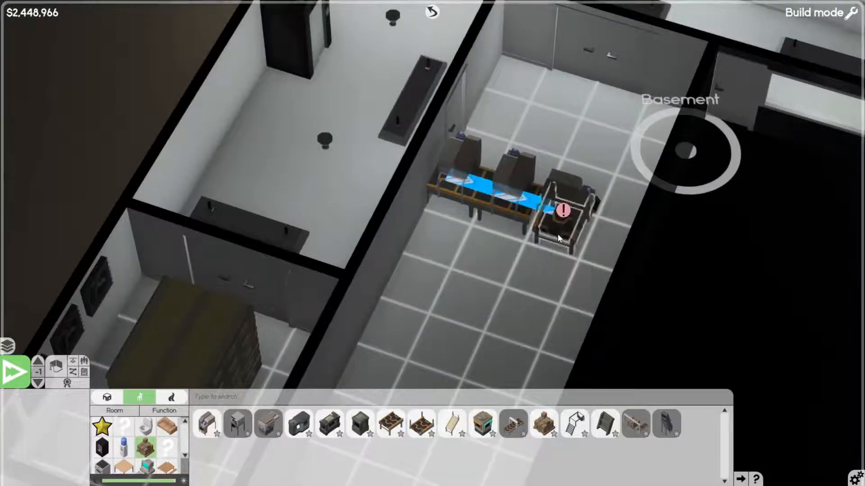
# Step: Place the next printer piece and add a conveyor belt beside the printers
pyautogui.click(558, 215)
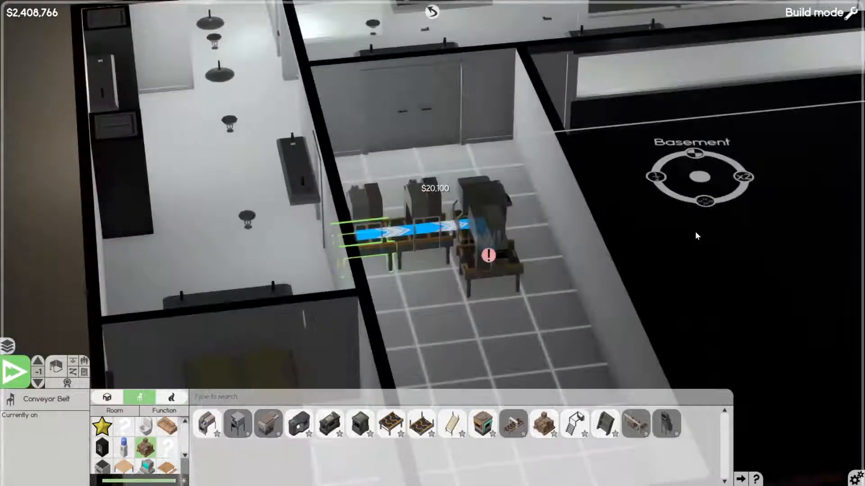
pyautogui.click(487, 256)
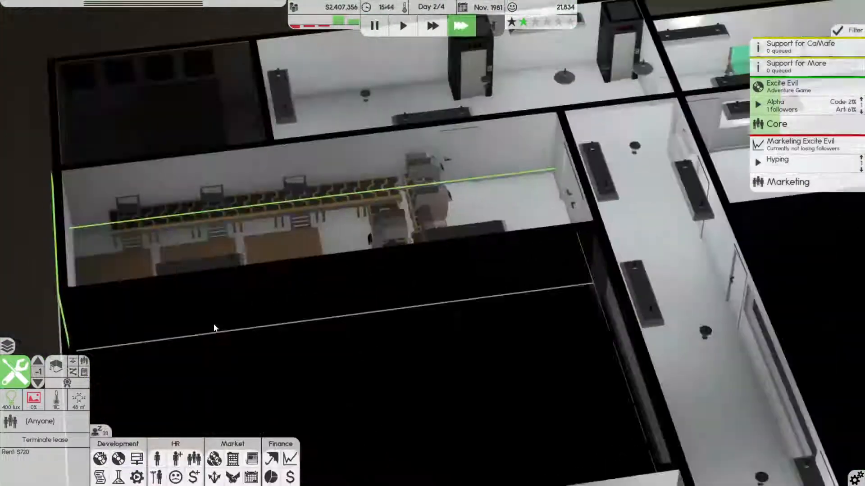
pyautogui.click(403, 25)
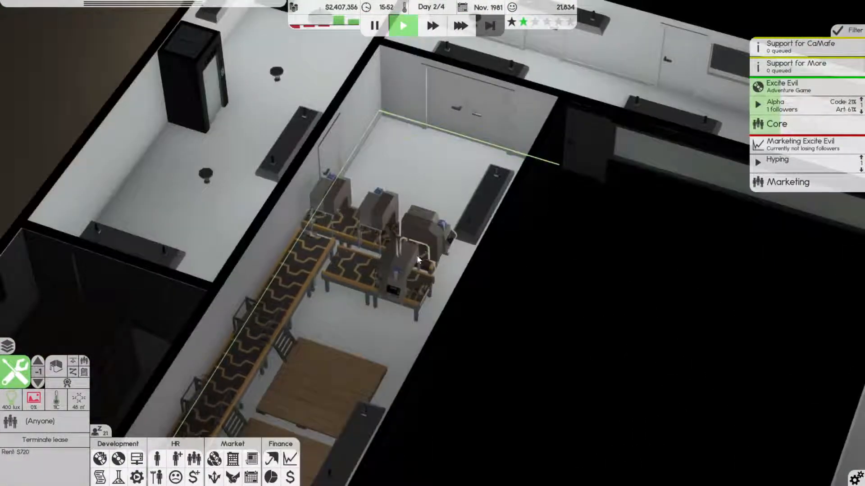
pyautogui.click(420, 259)
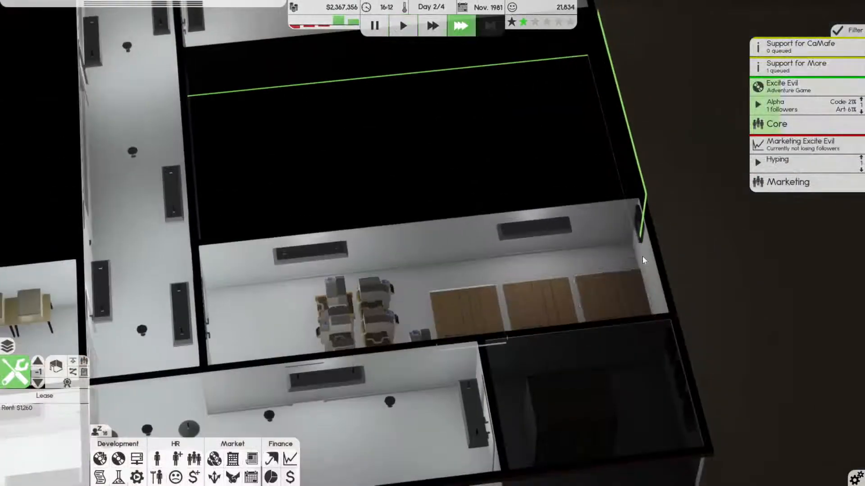
pyautogui.click(403, 26)
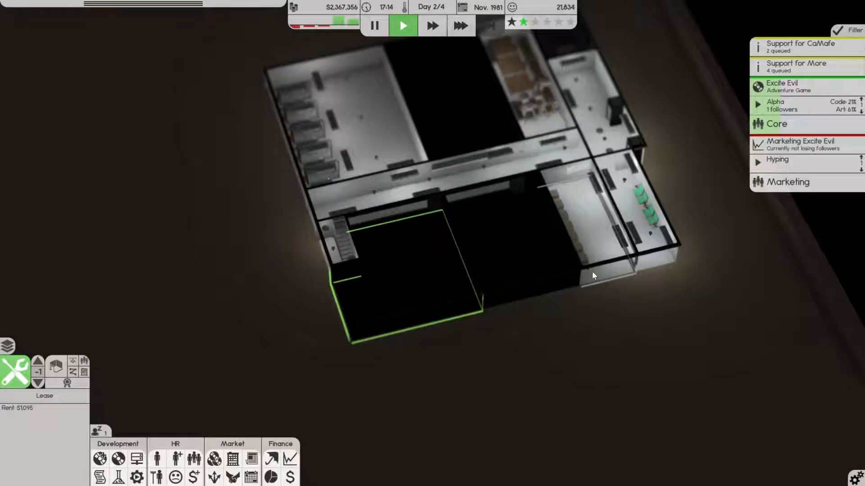
# Step: Adjust the game speed with the time controls at the top
pyautogui.click(461, 25)
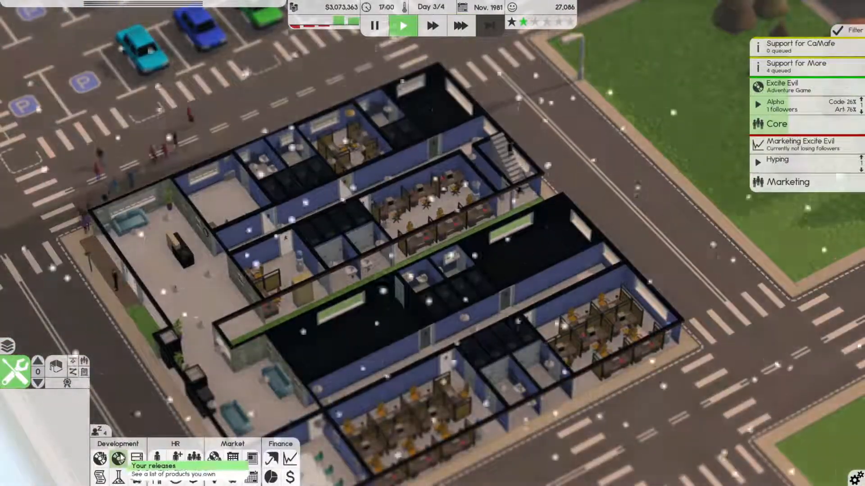
# Step: View the list of released products, then close it
pyautogui.click(99, 459)
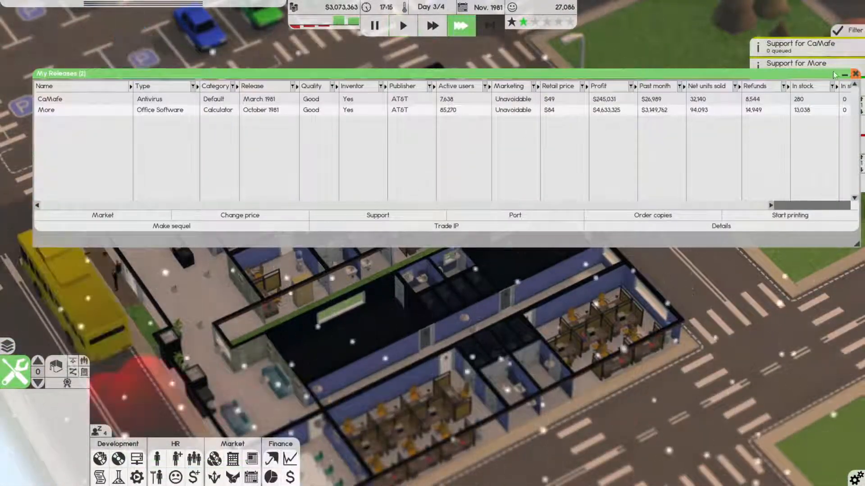
pyautogui.click(855, 74)
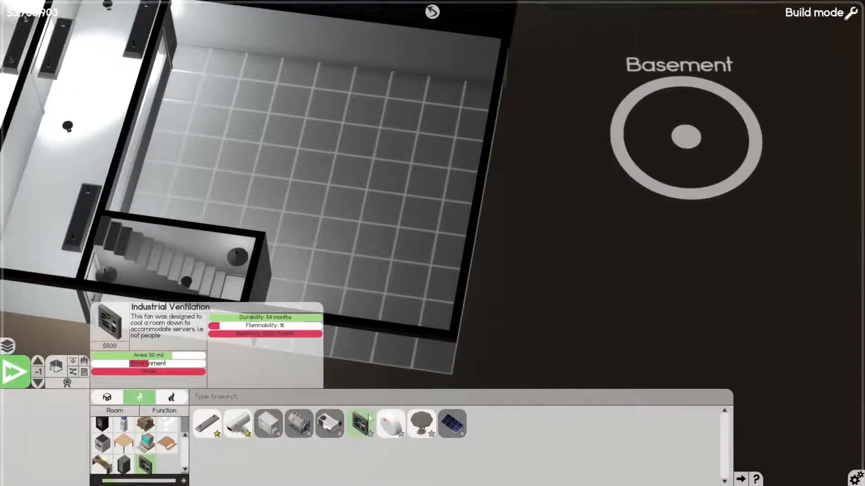
# Step: Place industrial ventilation inside the basement server room
pyautogui.click(361, 424)
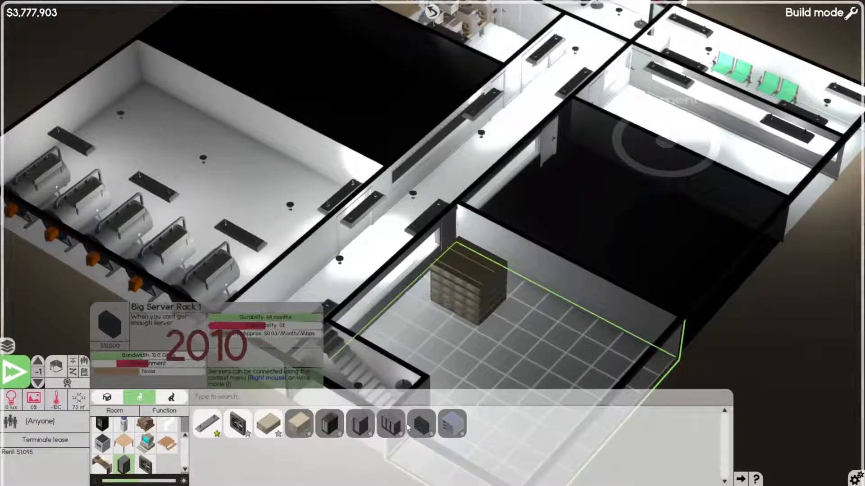
pyautogui.moveTo(269, 424)
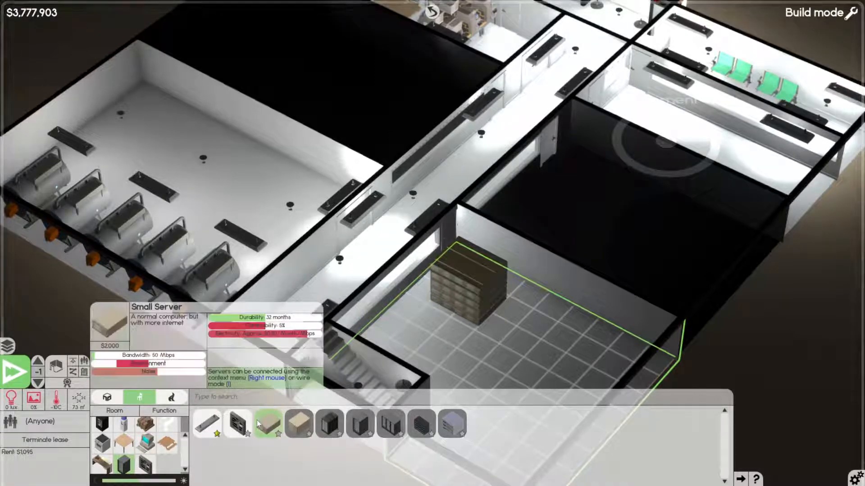
pyautogui.moveTo(330, 425)
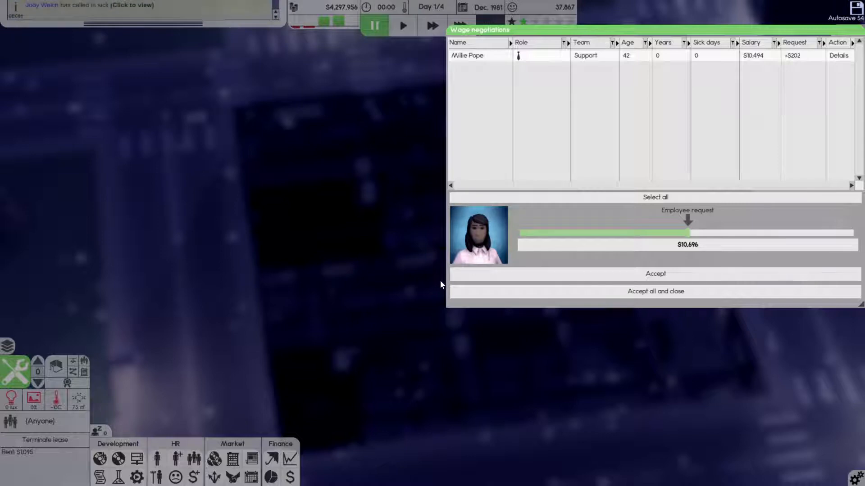
# Step: Accept the support employee's raise request in the wage negotiation
pyautogui.click(654, 291)
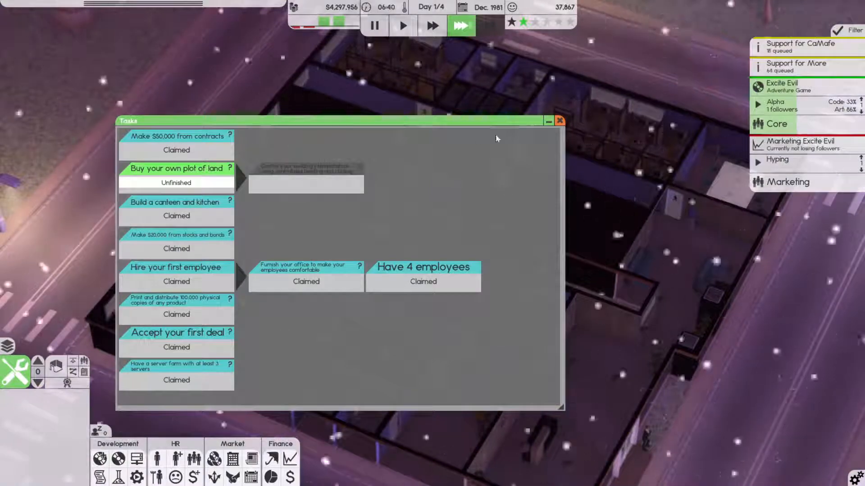
# Step: Close the Tasks window so the company keeps running
pyautogui.click(560, 120)
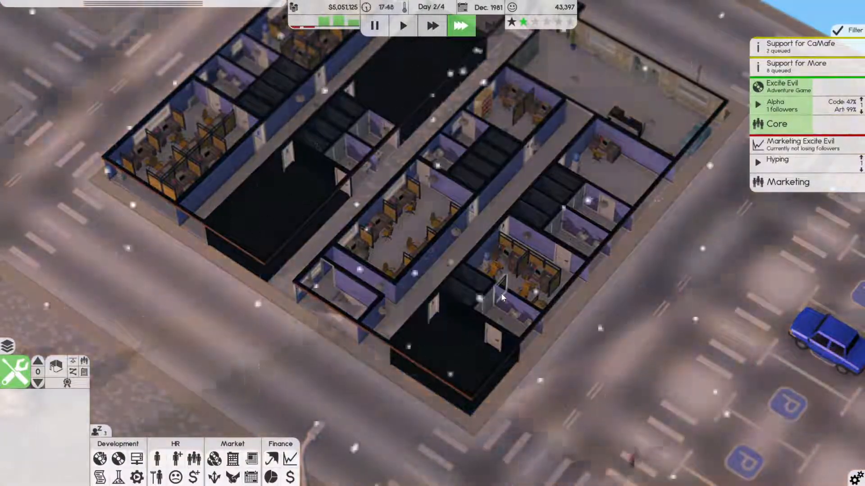
# Step: Toggle the game speed controls, ending with the clock at top speed
pyautogui.click(460, 25)
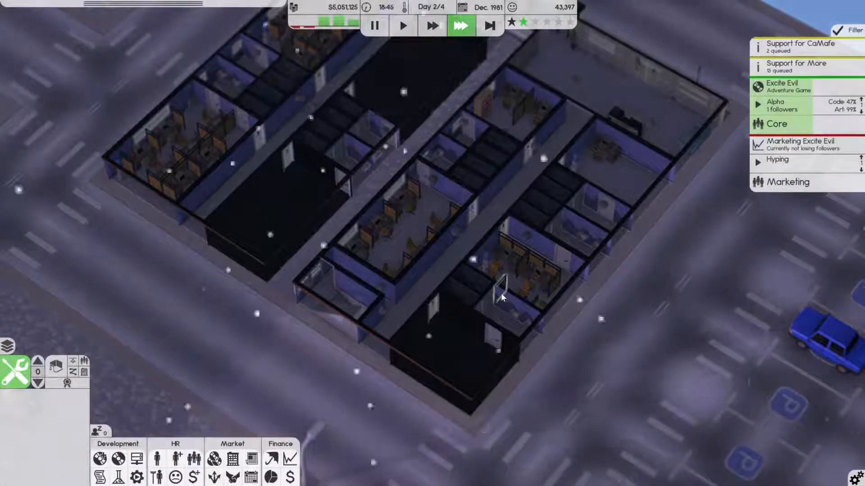
pyautogui.click(402, 25)
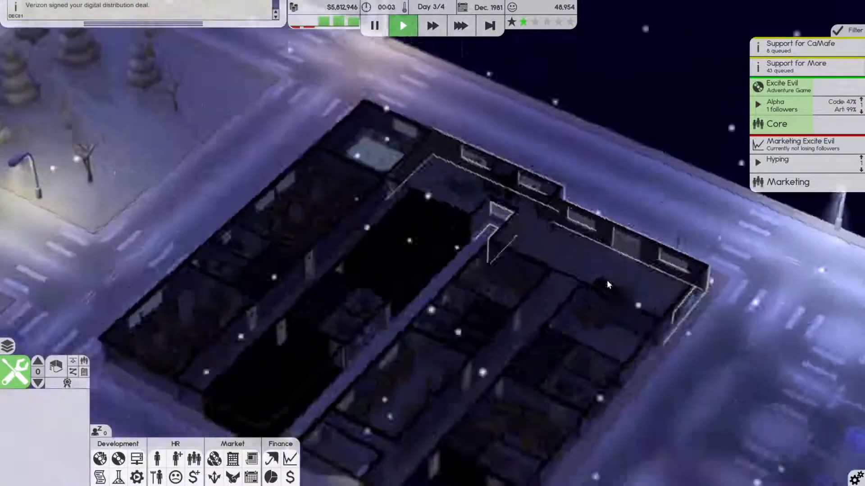
pyautogui.click(460, 25)
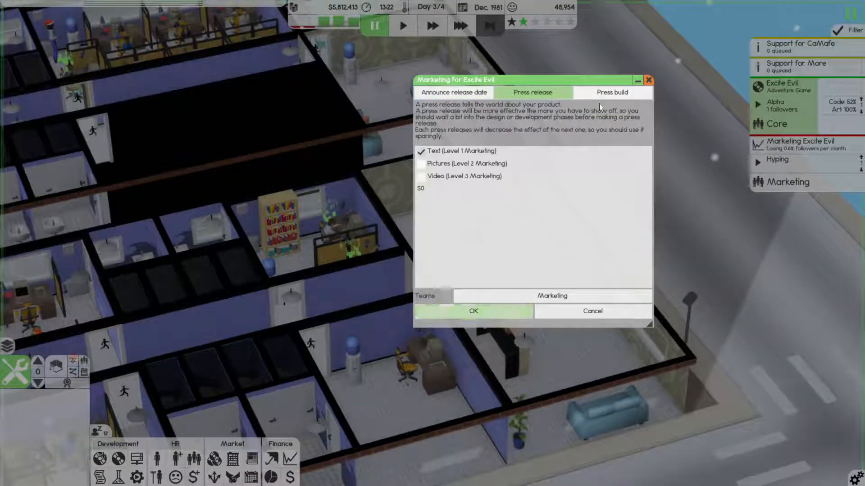
# Step: Send Excite Evil's press build, confirming despite no announced release date
pyautogui.click(472, 311)
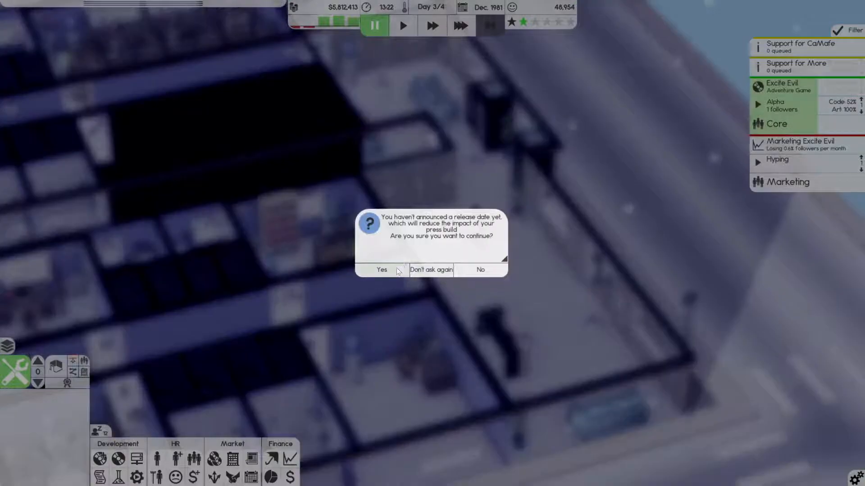
pyautogui.click(381, 269)
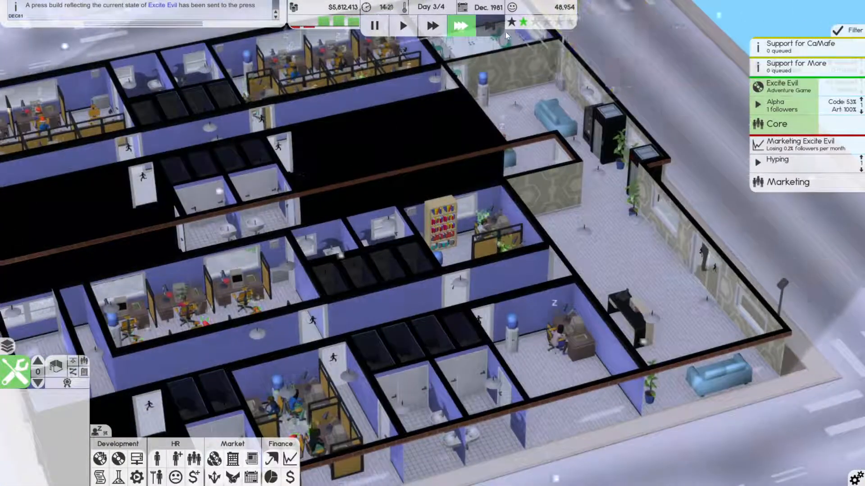
pyautogui.moveTo(460, 25)
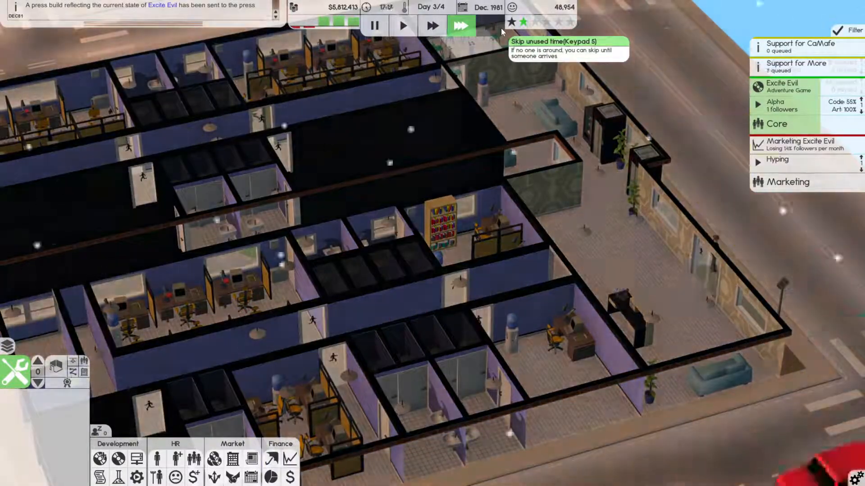
# Step: Switch the time controls back to fast forward to reach day four
pyautogui.click(490, 25)
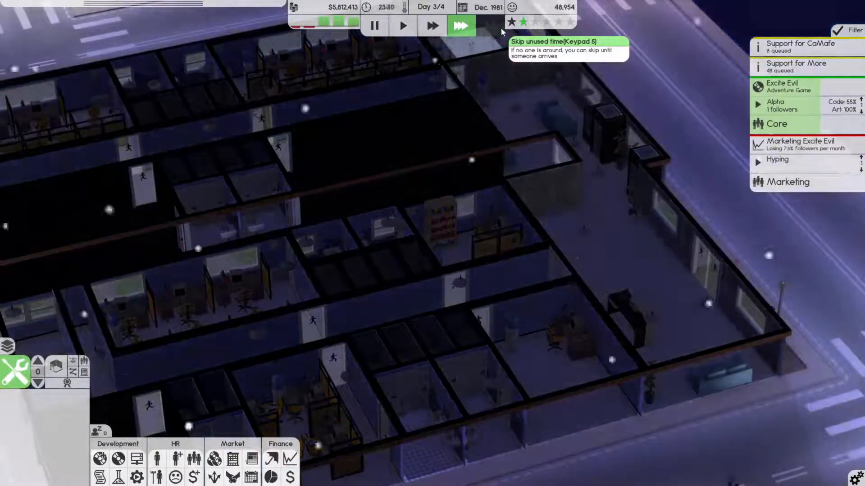
pyautogui.click(462, 25)
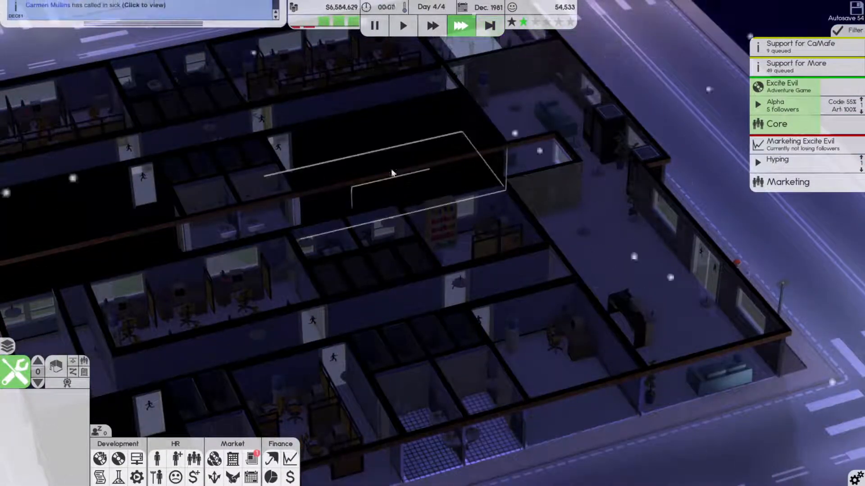